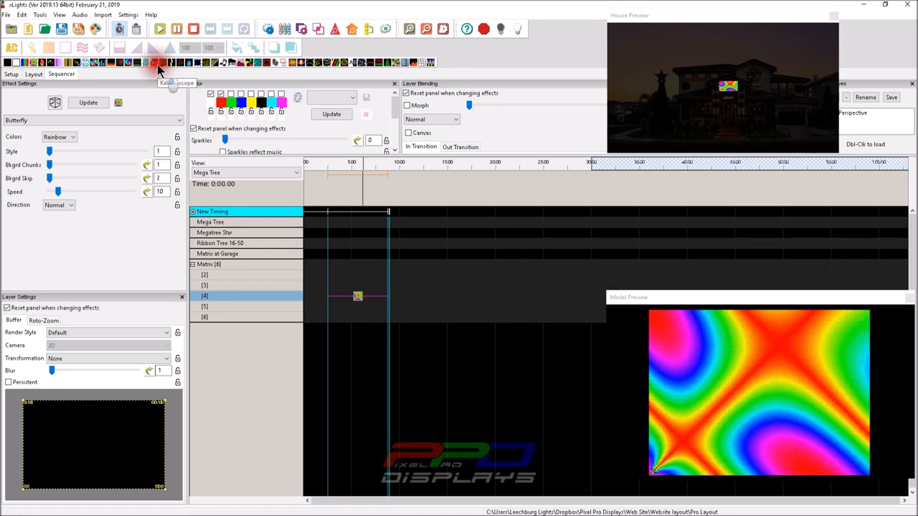
Step: Place a Kaleidoscope effect on the matrix layer above the Butterfly
{"action": "left_click", "coordinate": [156, 69]}
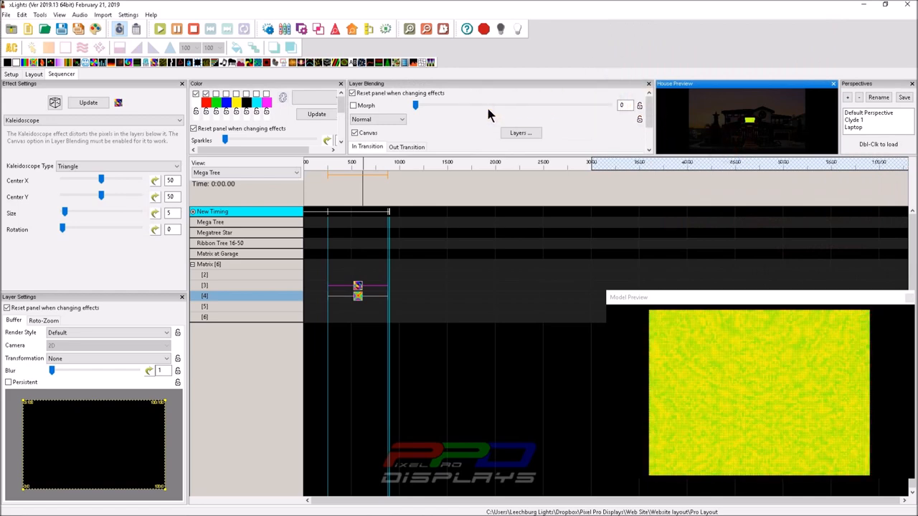
Step: Review the Kaleidoscope shapes, keep Triangle, and set its size to 6
{"action": "left_click", "coordinate": [355, 133]}
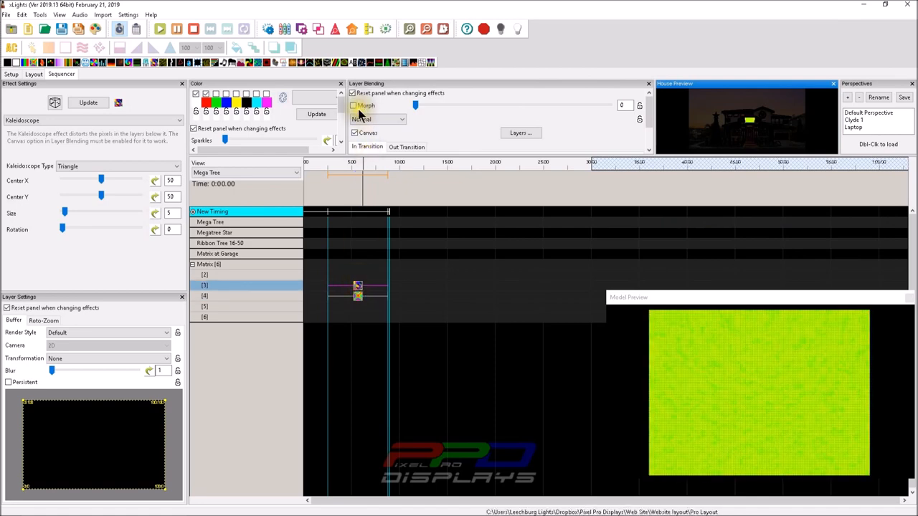
{"action": "left_click", "coordinate": [377, 119]}
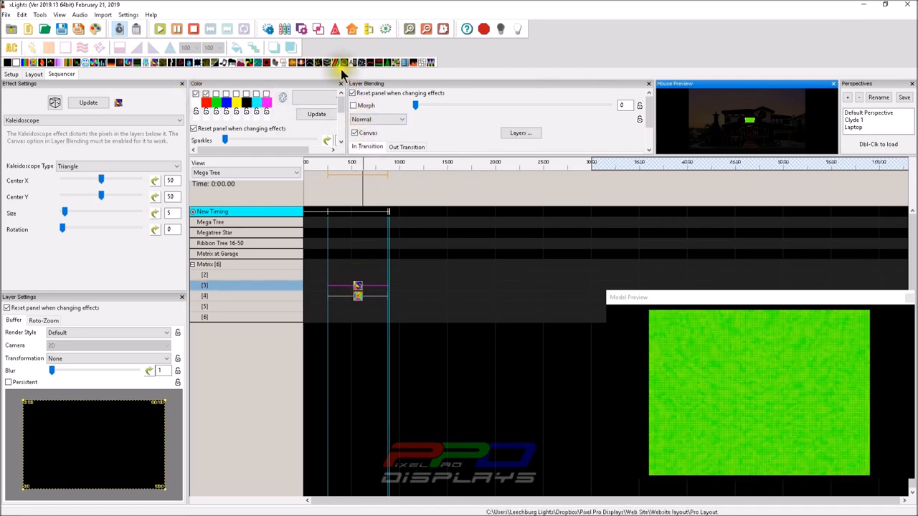
{"action": "left_click", "coordinate": [337, 63]}
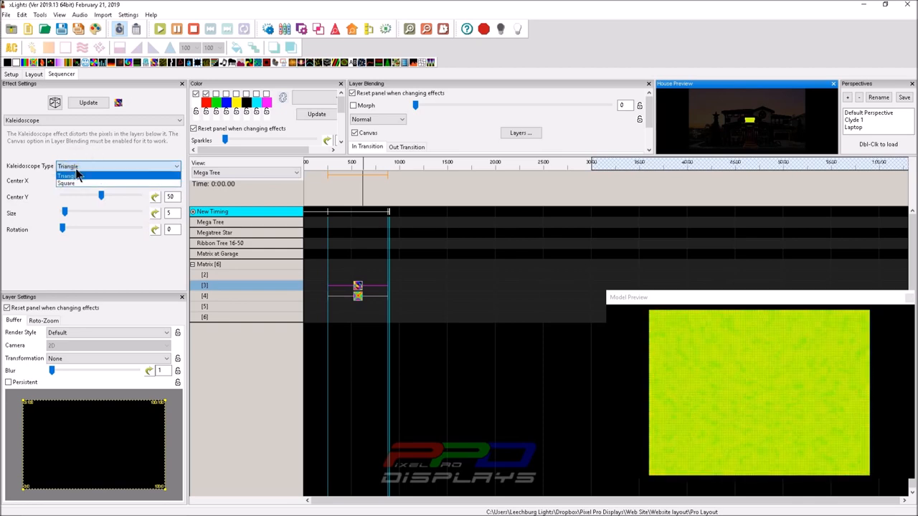
{"action": "left_click", "coordinate": [69, 175]}
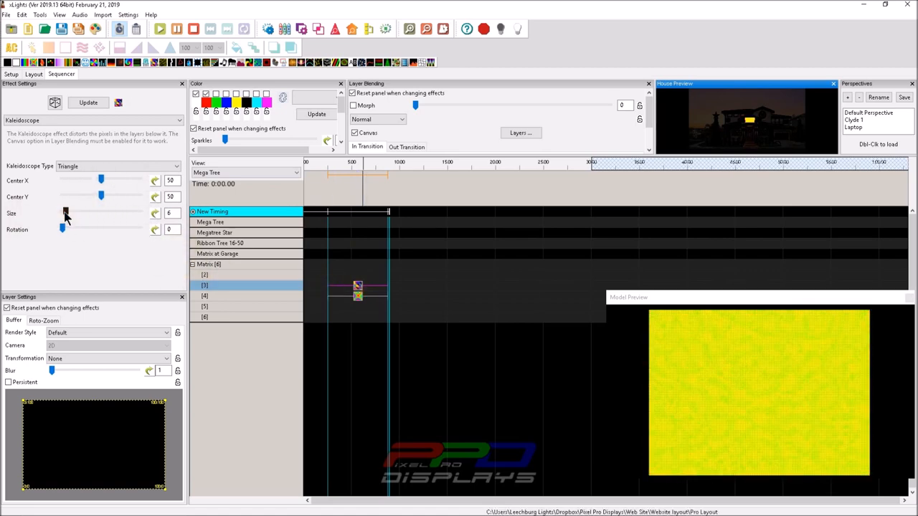
Step: Nudge the Kaleidoscope Size slider upward before returning to the Butterfly settings
{"action": "left_click", "coordinate": [155, 210]}
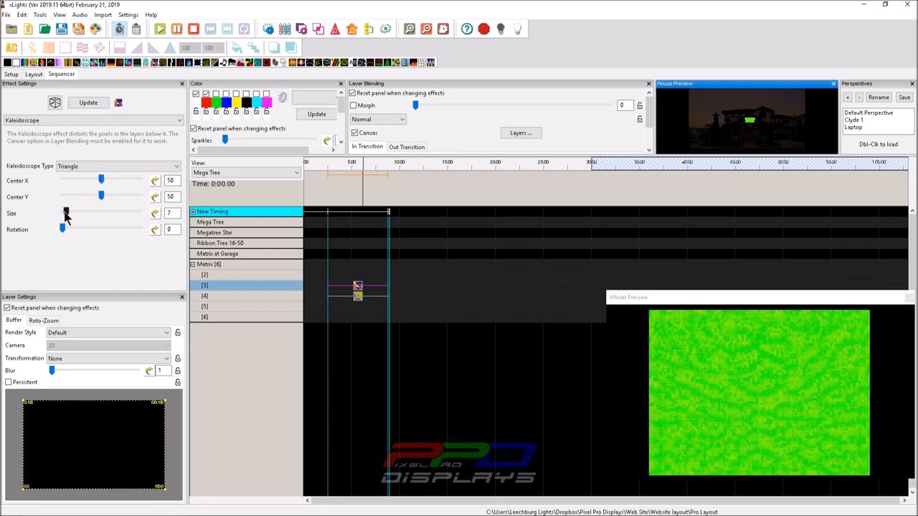
{"action": "left_click_drag", "start_coordinate": [66, 212], "coordinate": [69, 213]}
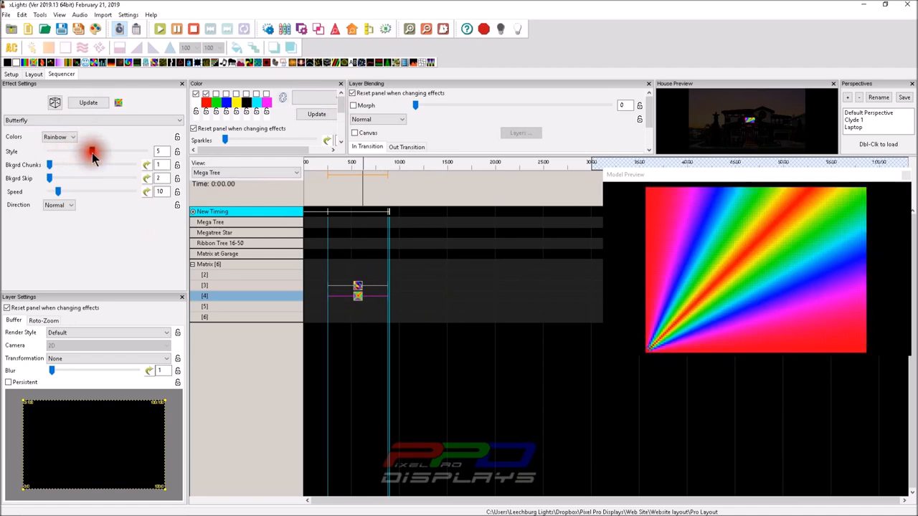
Step: Switch Butterfly colours from Rainbow to Palette and adjust the swatches to a grey-white sweep
{"action": "left_click", "coordinate": [71, 138]}
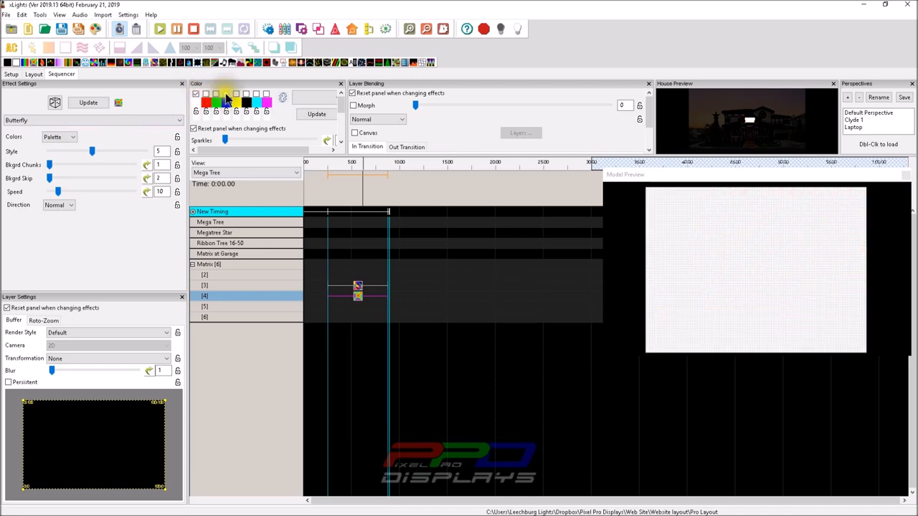
{"action": "left_click", "coordinate": [247, 96]}
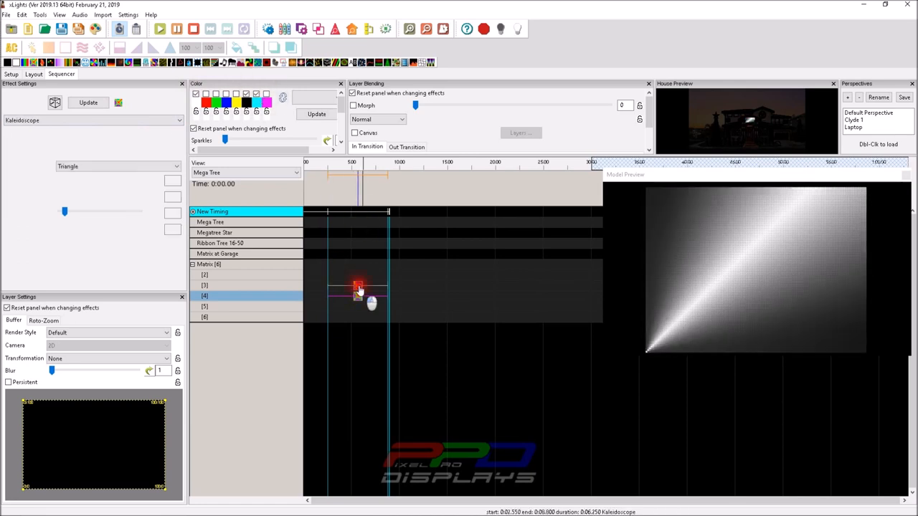
Step: Enable Canvas layer blending on the Kaleidoscope and raise its size to 100
{"action": "left_click", "coordinate": [358, 285]}
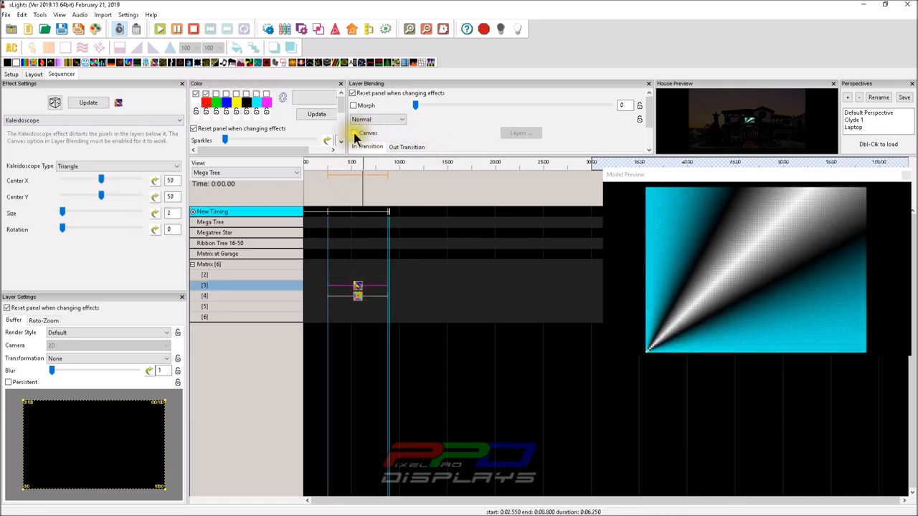
{"action": "left_click", "coordinate": [353, 132]}
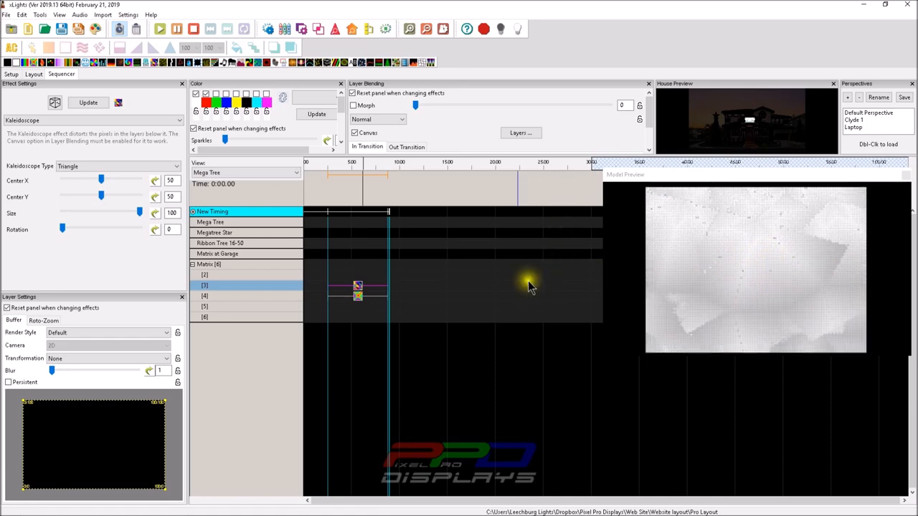
{"action": "left_click", "coordinate": [359, 290]}
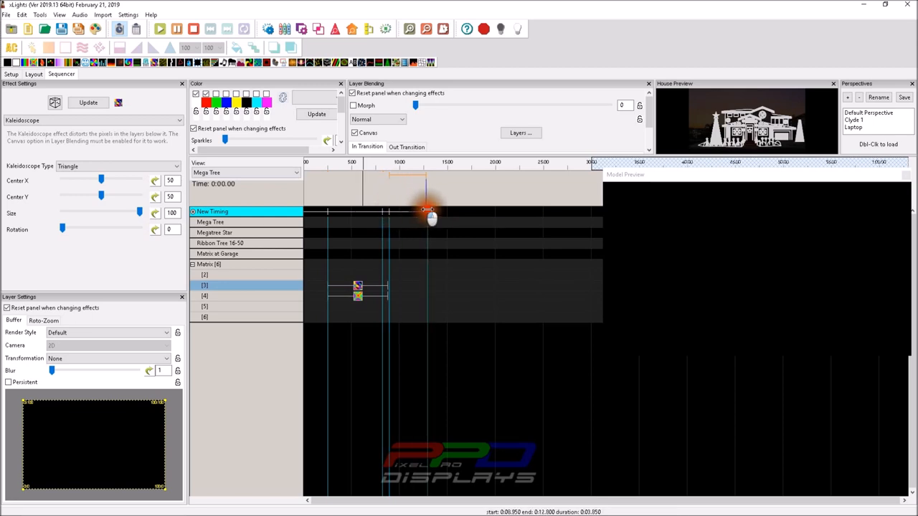
Step: Set Kaleidoscope rotation to 105 and bring up its rotation value curve
{"action": "left_click", "coordinate": [357, 296]}
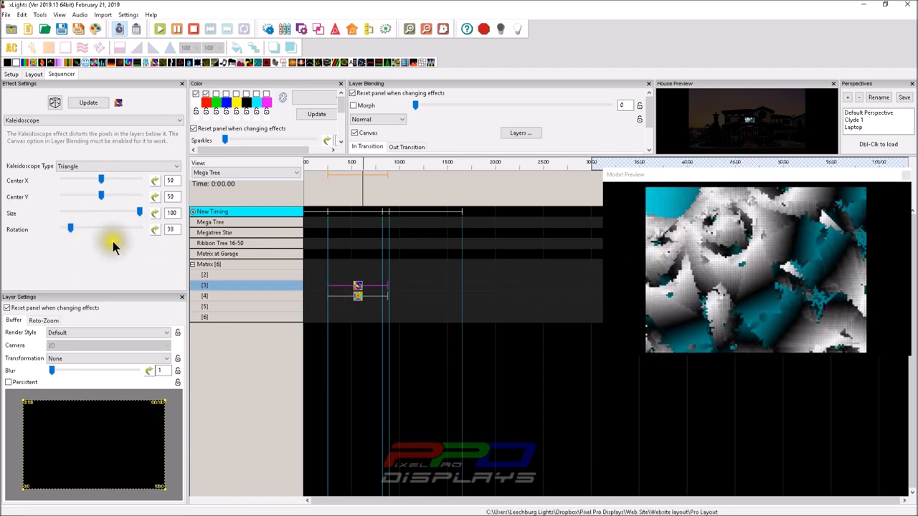
{"action": "left_click_drag", "start_coordinate": [69, 228], "coordinate": [100, 228]}
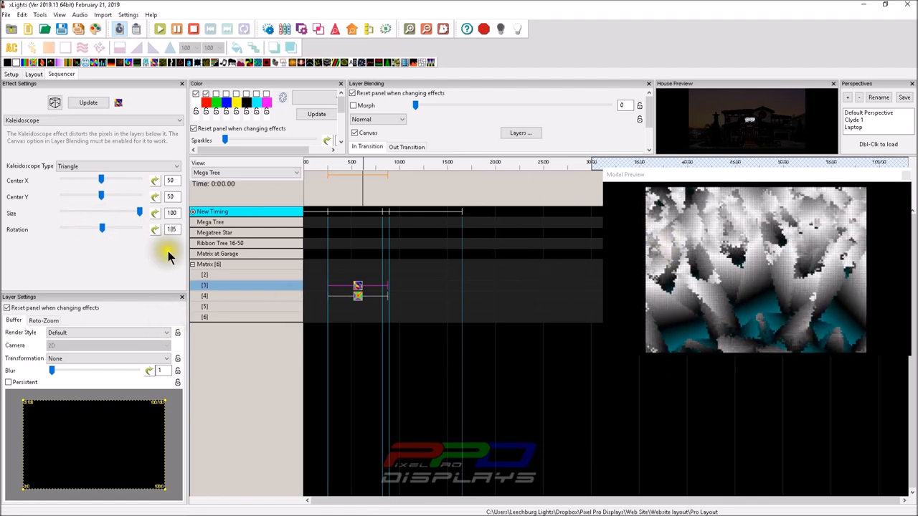
{"action": "left_click", "coordinate": [155, 230]}
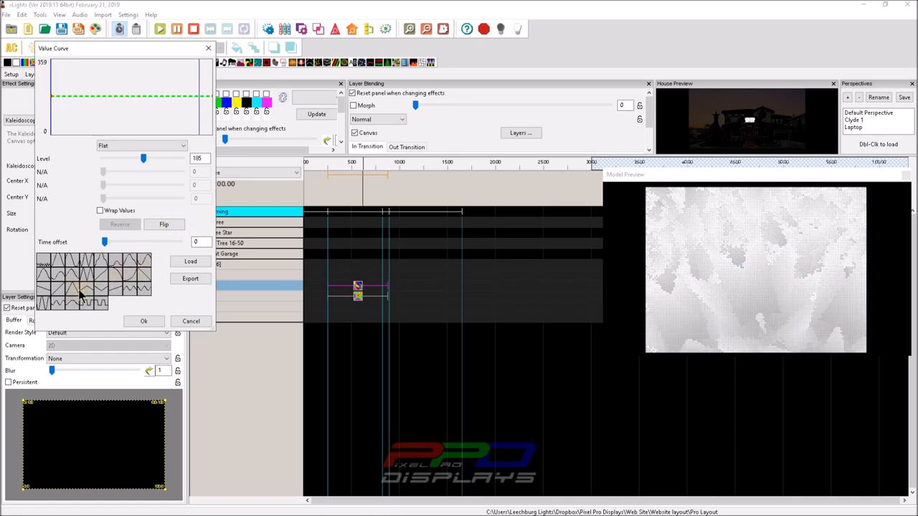
Step: Apply a Ramp value curve to rotation running from 0 to 359
{"action": "left_click", "coordinate": [141, 146]}
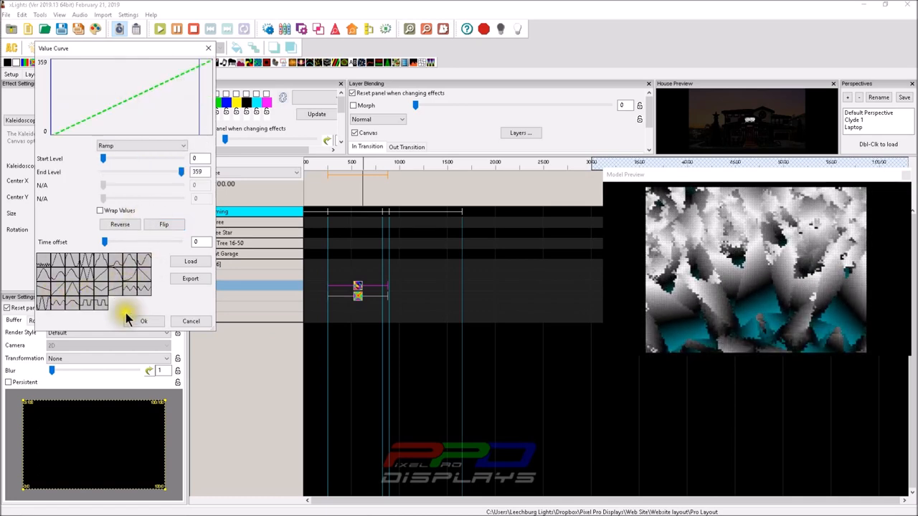
{"action": "left_click", "coordinate": [144, 322]}
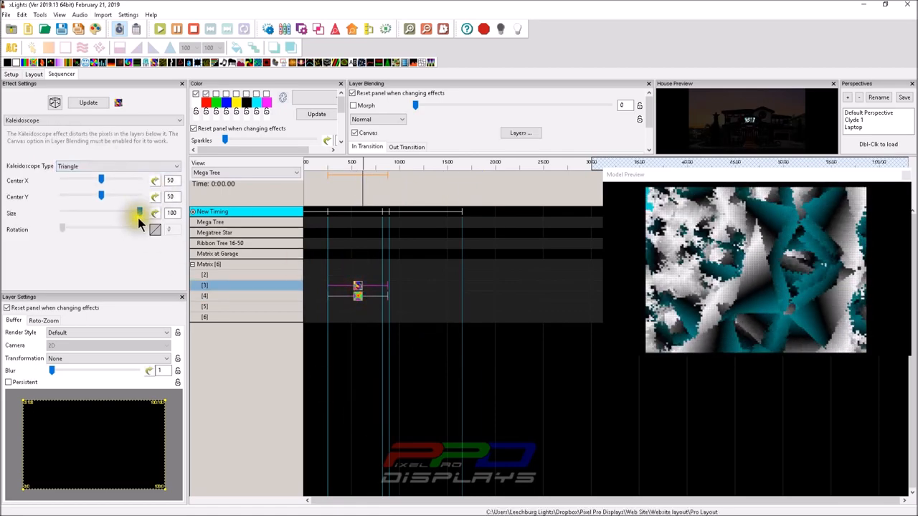
Step: Switch the Kaleidoscope type to Square and lower its size to about 40
{"action": "left_click", "coordinate": [117, 166]}
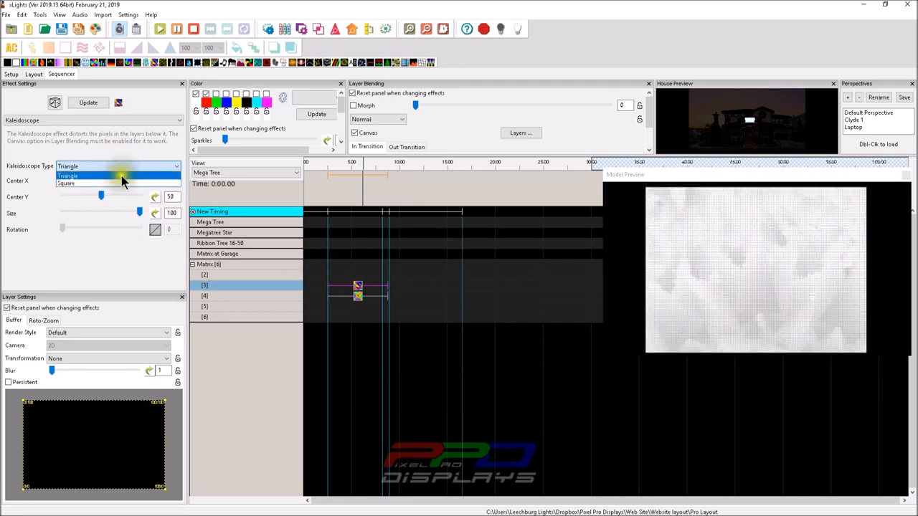
{"action": "left_click", "coordinate": [66, 183]}
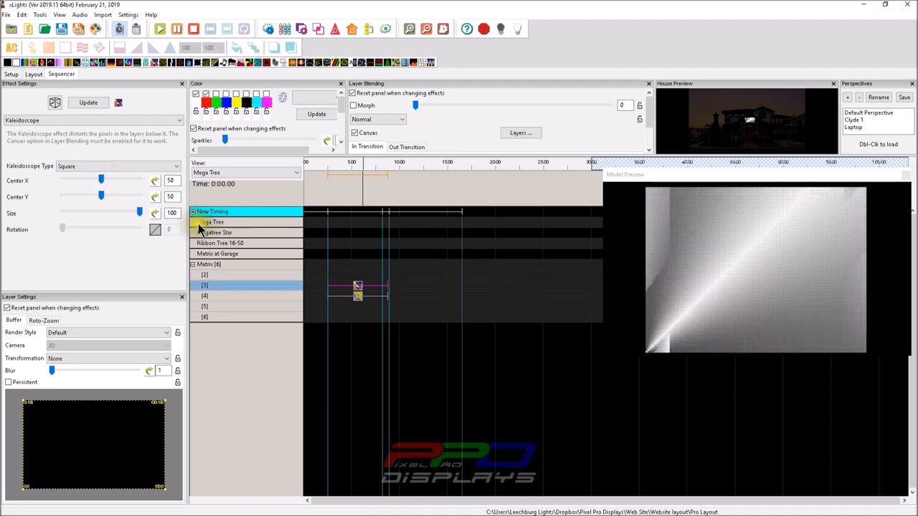
{"action": "left_click_drag", "start_coordinate": [140, 213], "coordinate": [100, 212]}
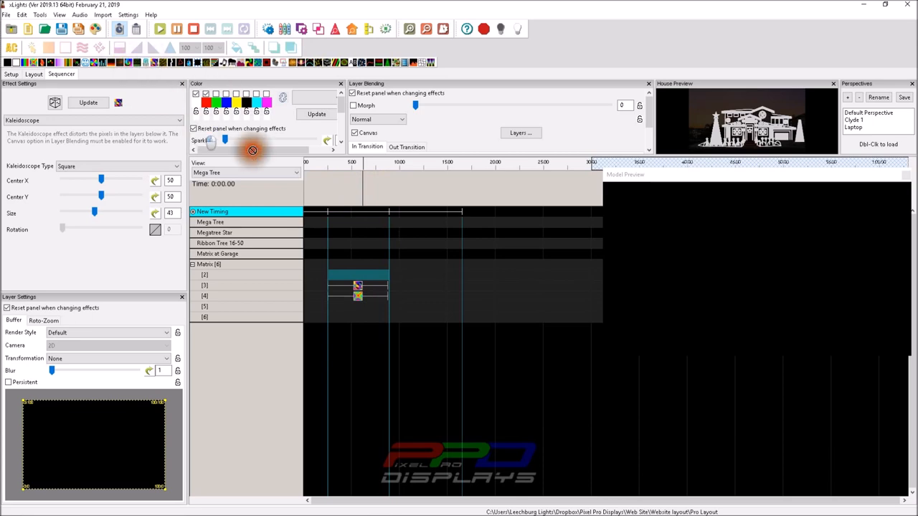
Step: Reverse the rotation ramp to run 359 to 0, then select the Pinwheel effect later in the timeline
{"action": "left_click", "coordinate": [359, 278]}
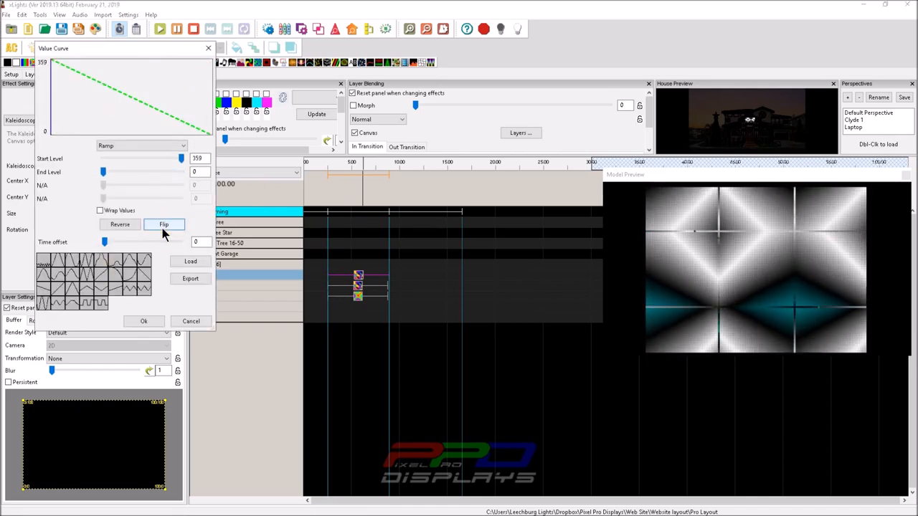
{"action": "left_click", "coordinate": [143, 321]}
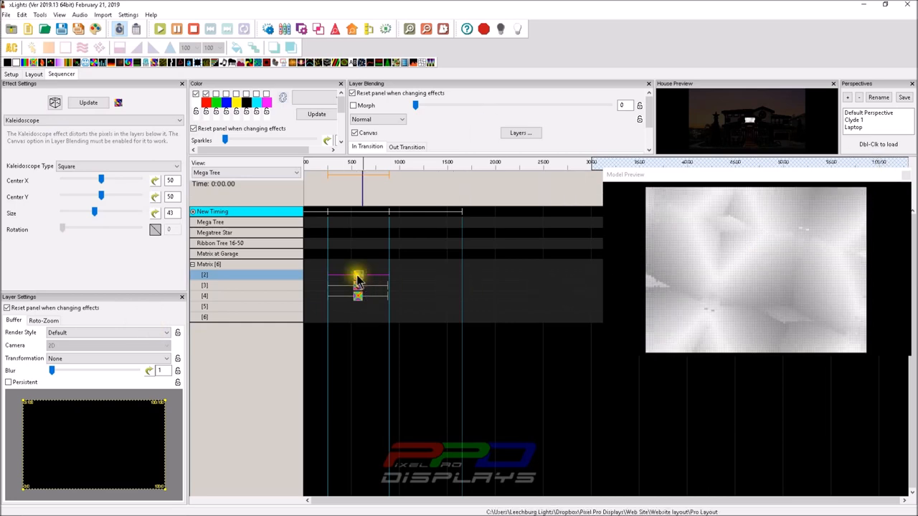
{"action": "left_click", "coordinate": [400, 119]}
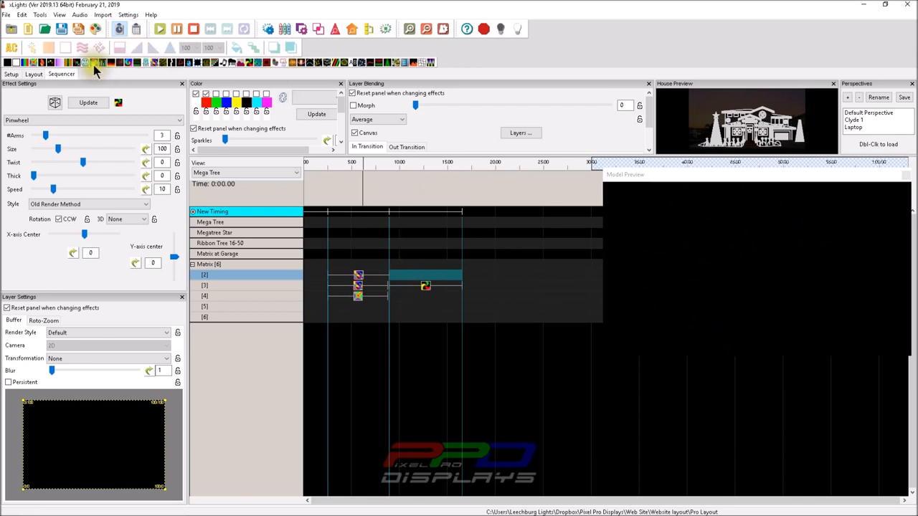
Step: Place a Kaleidoscope effect on Matrix layer 2 above the Pinwheel
{"action": "left_click", "coordinate": [93, 63]}
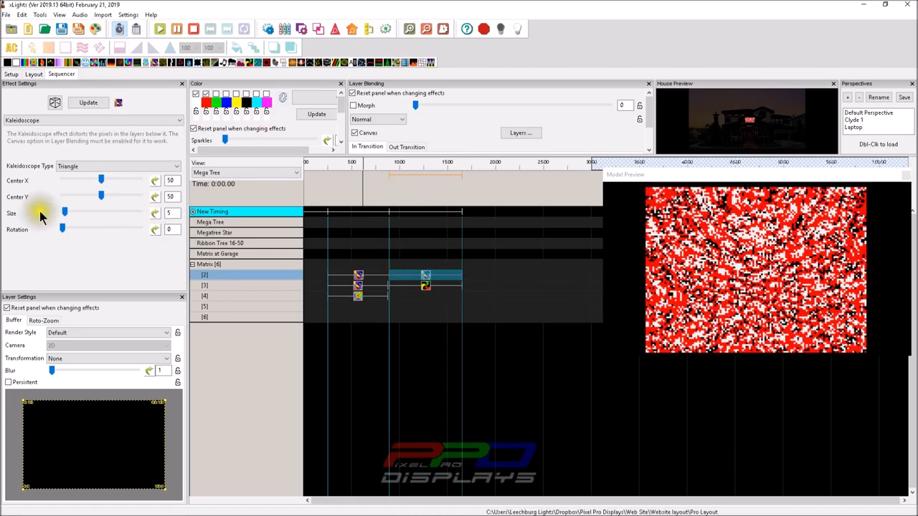
Step: Raise the Kaleidoscope Size to 54, forming a multicoloured web over the Pinwheel
{"action": "left_click", "coordinate": [94, 166]}
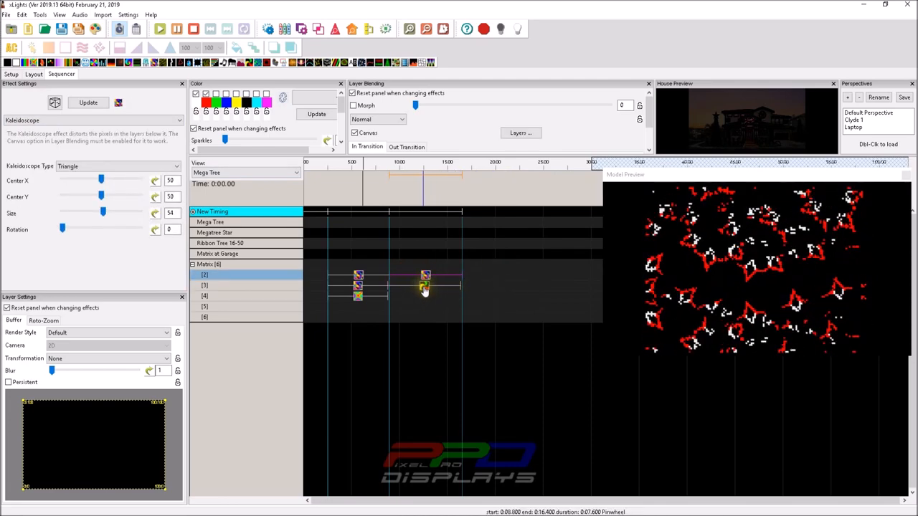
{"action": "left_click", "coordinate": [203, 284]}
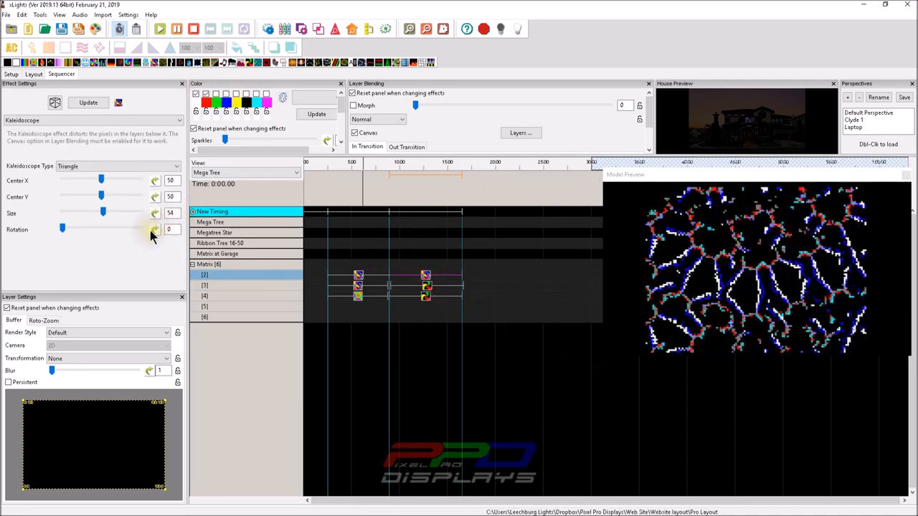
{"action": "left_click", "coordinate": [152, 229]}
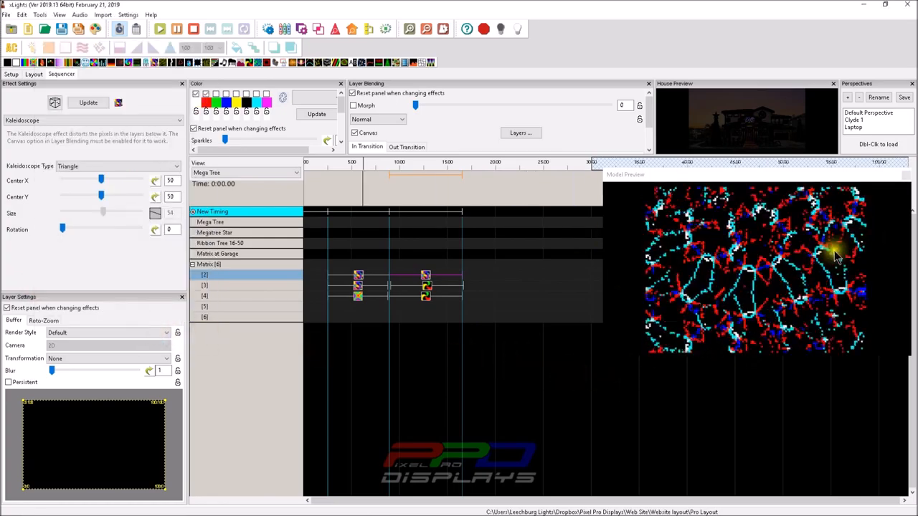
Step: Switch the Kaleidoscope Type from Triangle to Square for a cyan-and-red web pattern
{"action": "left_click", "coordinate": [107, 166]}
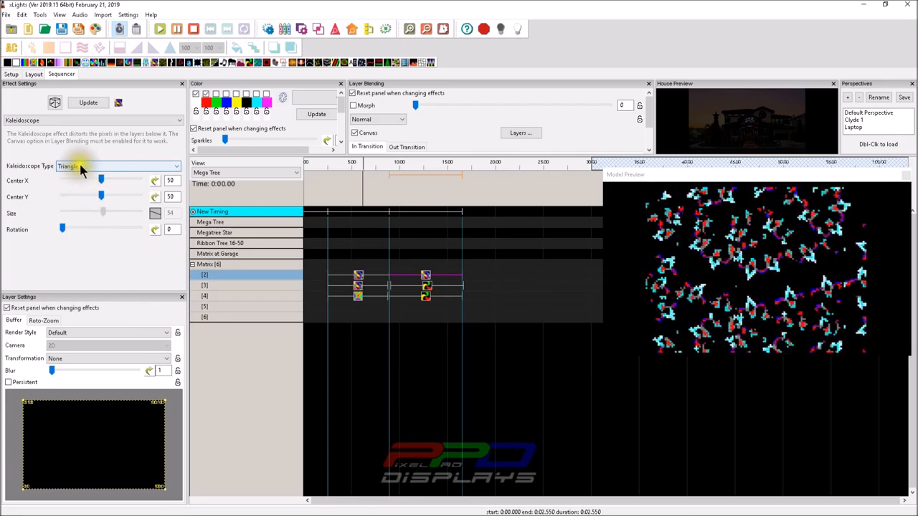
{"action": "left_click", "coordinate": [425, 276]}
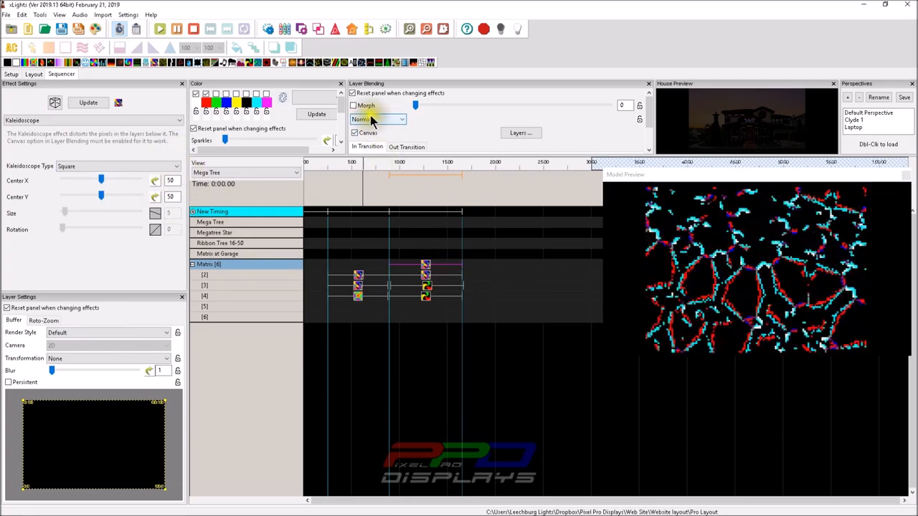
Step: Set the Kaleidoscope's layer blending to Average so it mixes with the Pinwheel
{"action": "left_click", "coordinate": [379, 119]}
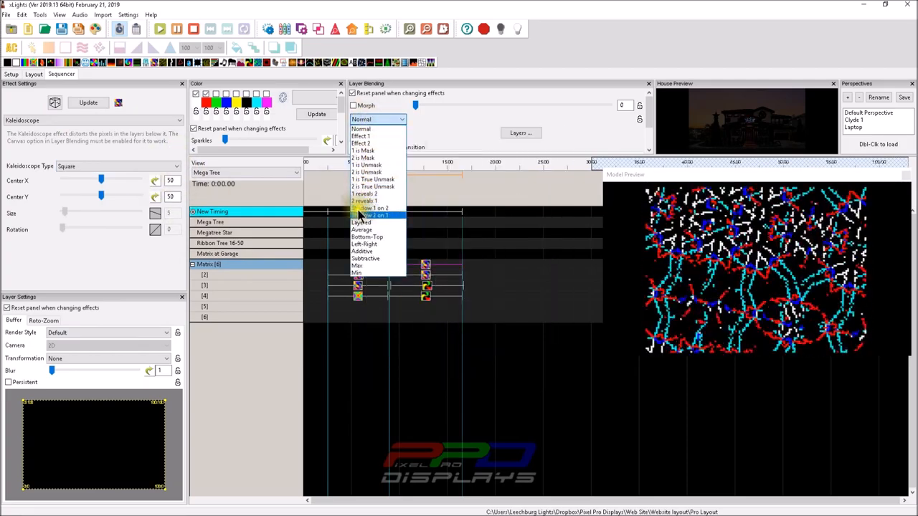
{"action": "left_click", "coordinate": [362, 229]}
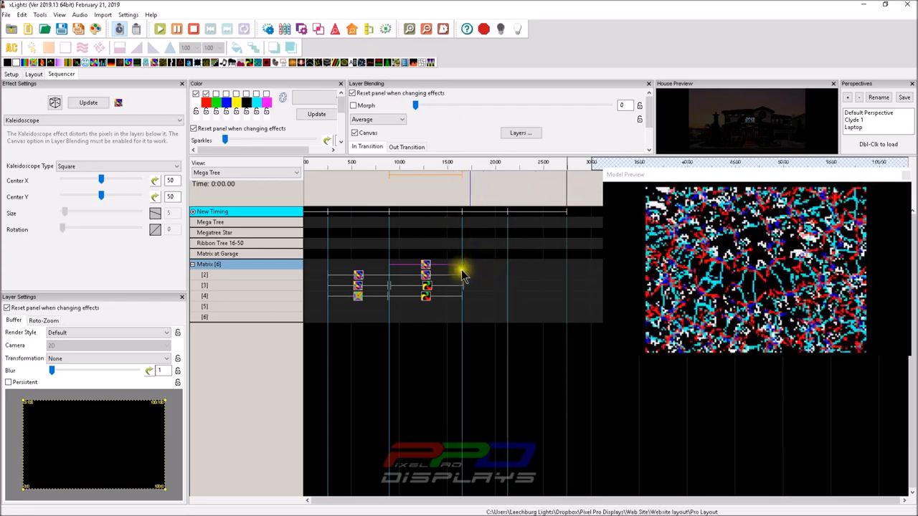
{"action": "left_click", "coordinate": [424, 285]}
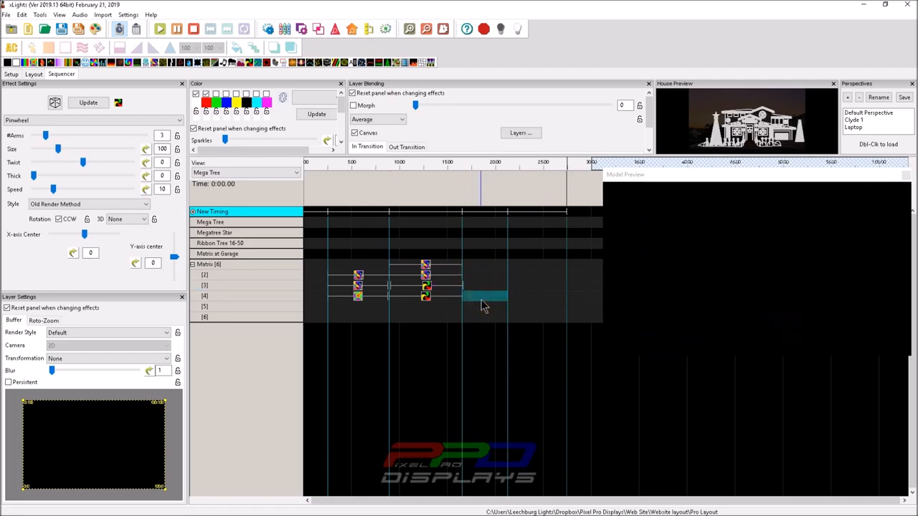
Step: Paste the copied Kaleidoscope on layer 2 above the Single Strand chase and select it
{"action": "right_click", "coordinate": [425, 266]}
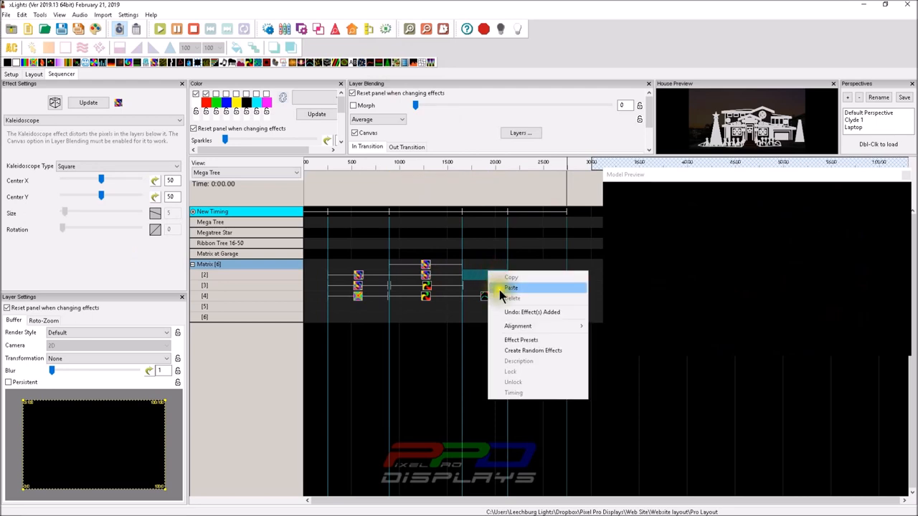
{"action": "left_click", "coordinate": [510, 286]}
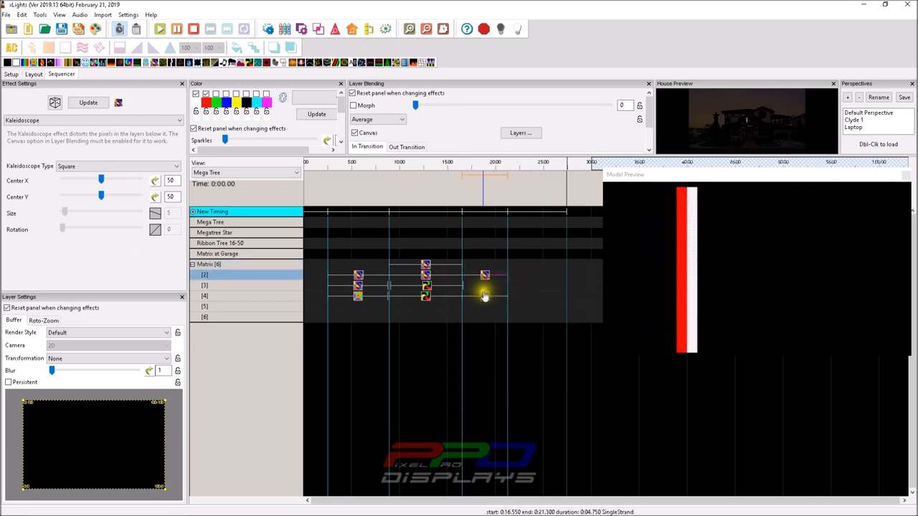
{"action": "left_click", "coordinate": [485, 296]}
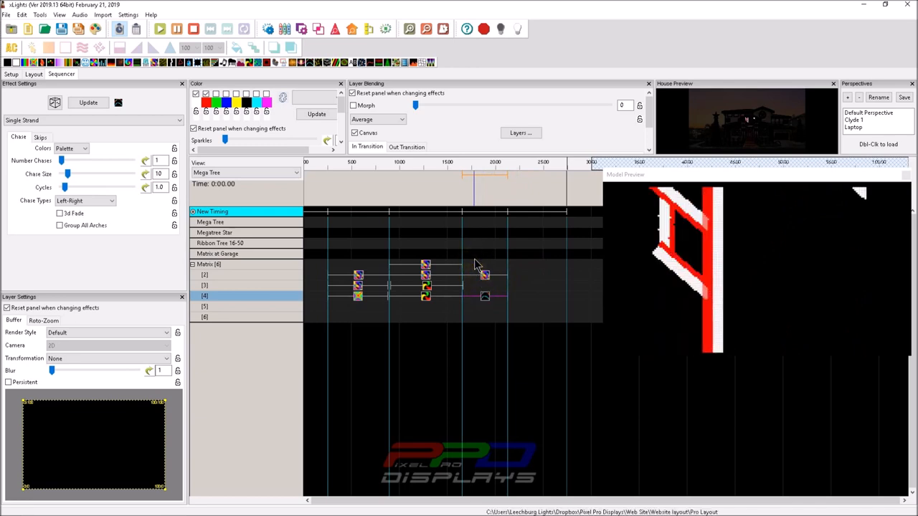
{"action": "left_click", "coordinate": [378, 119]}
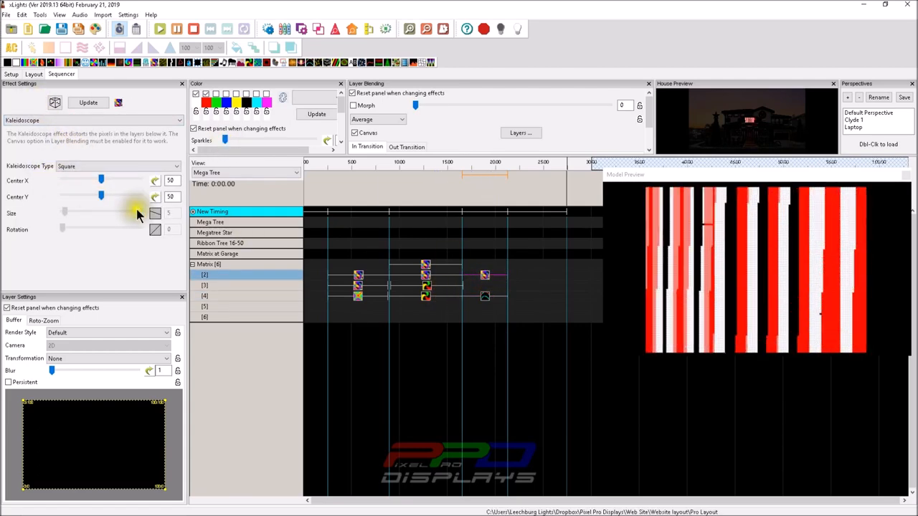
Step: Move the Kaleidoscope centre to Y 81 and left, enlarge it to 32, and add a Lightning effect
{"action": "left_click_drag", "start_coordinate": [100, 195], "coordinate": [126, 195]}
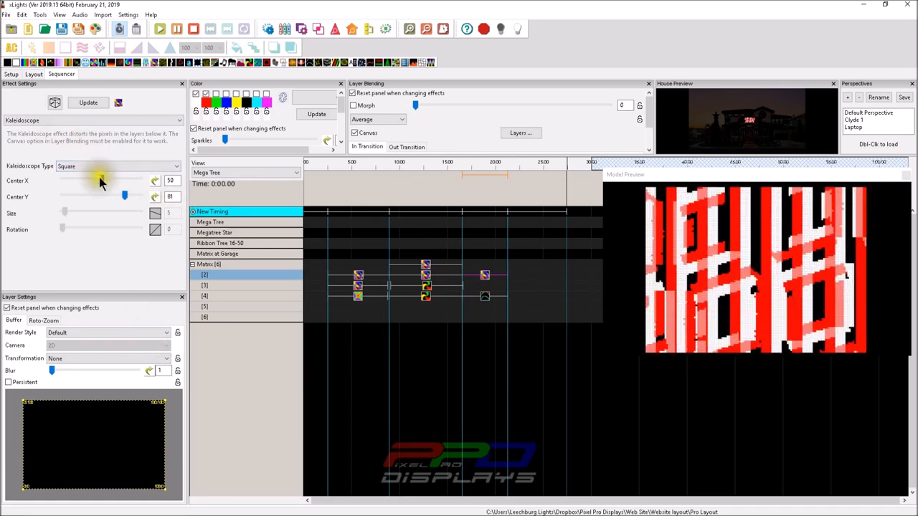
{"action": "left_click_drag", "start_coordinate": [100, 181], "coordinate": [77, 180]}
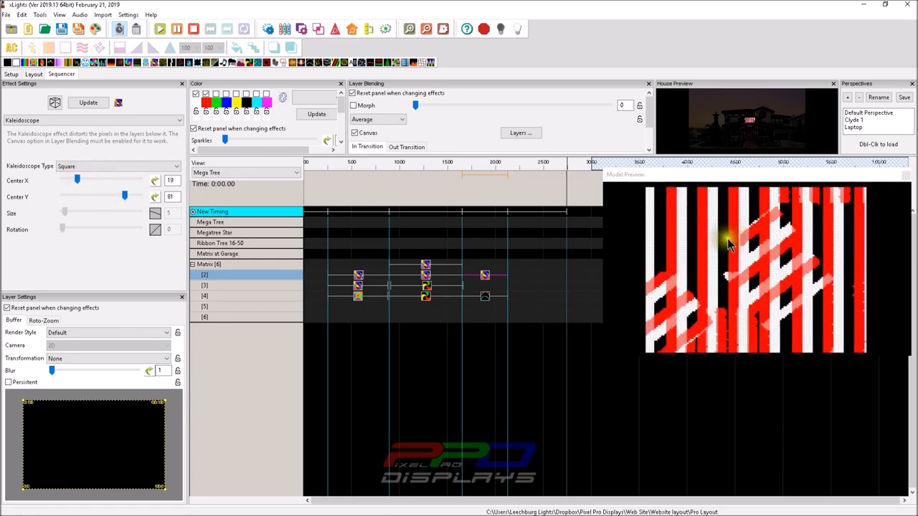
{"action": "left_click", "coordinate": [538, 208]}
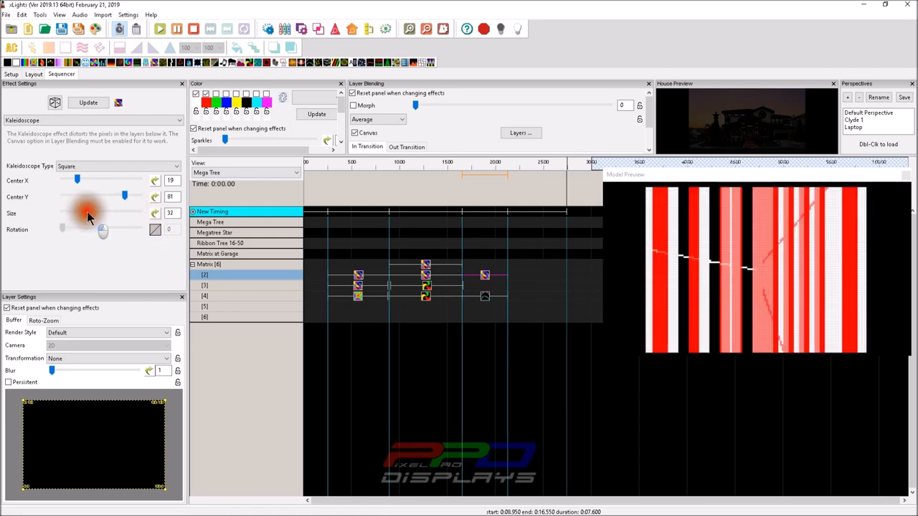
{"action": "left_click_drag", "start_coordinate": [104, 213], "coordinate": [86, 212]}
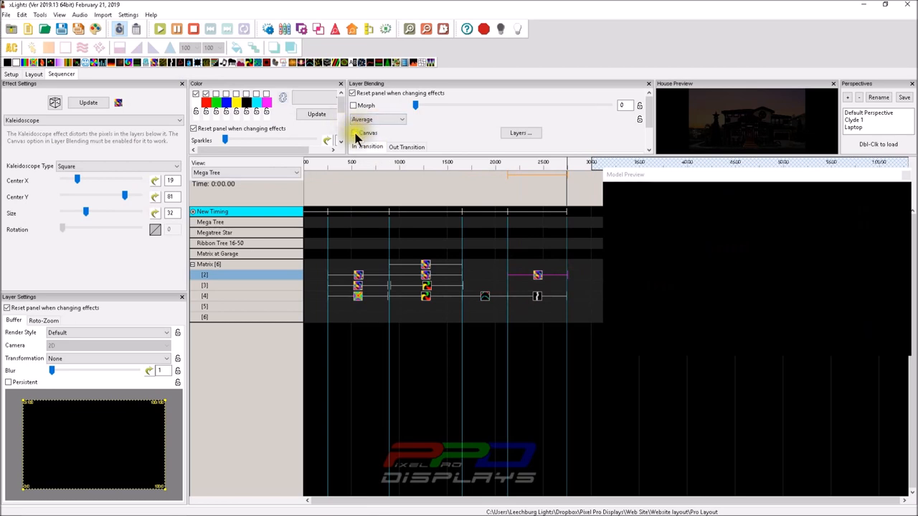
Step: Set the Kaleidoscope over Lightning to Triangle, size 59, with centre X at 40
{"action": "left_click", "coordinate": [538, 275]}
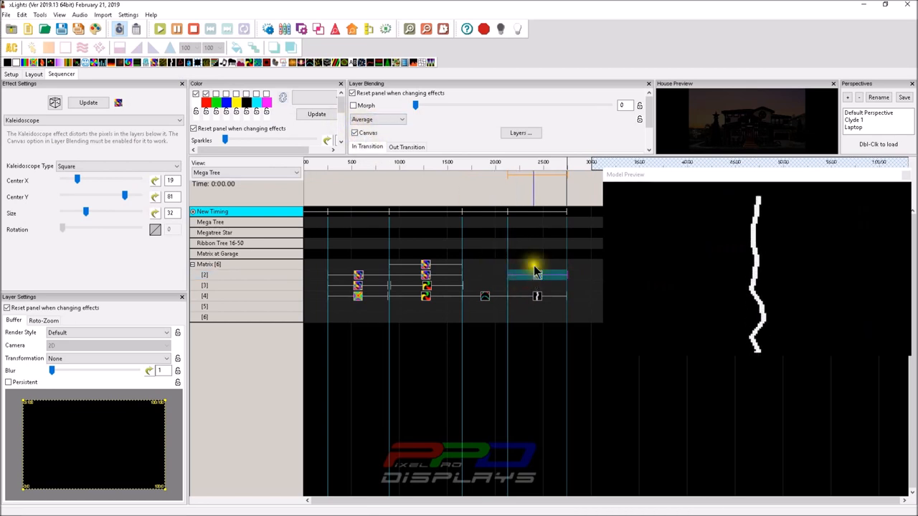
{"action": "left_click", "coordinate": [399, 119]}
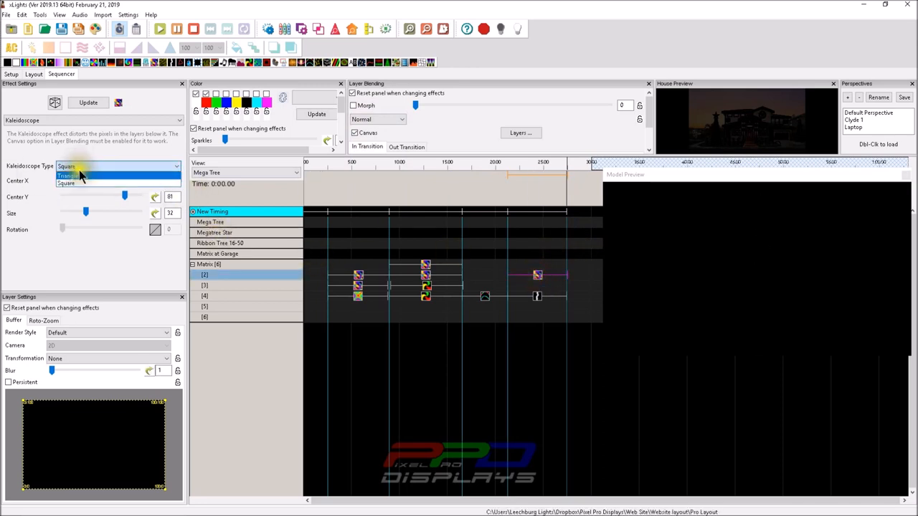
{"action": "left_click", "coordinate": [69, 175]}
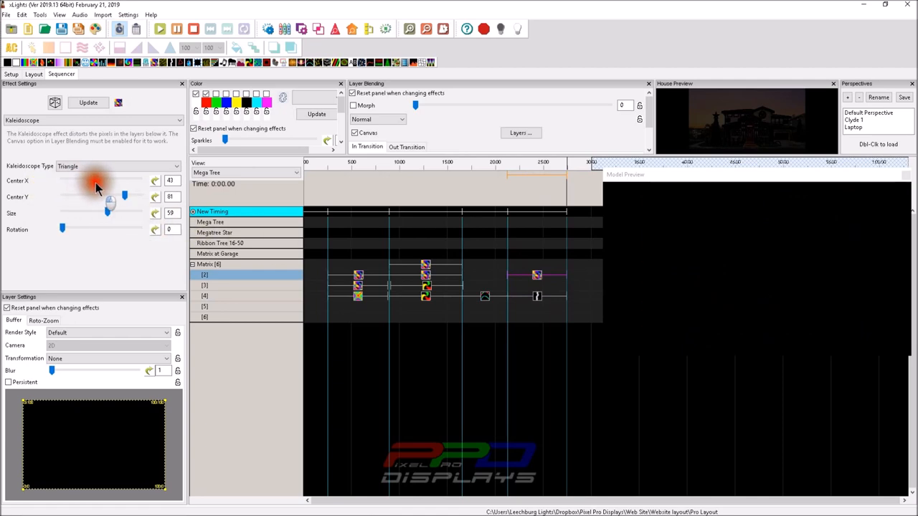
{"action": "left_click_drag", "start_coordinate": [123, 195], "coordinate": [108, 195]}
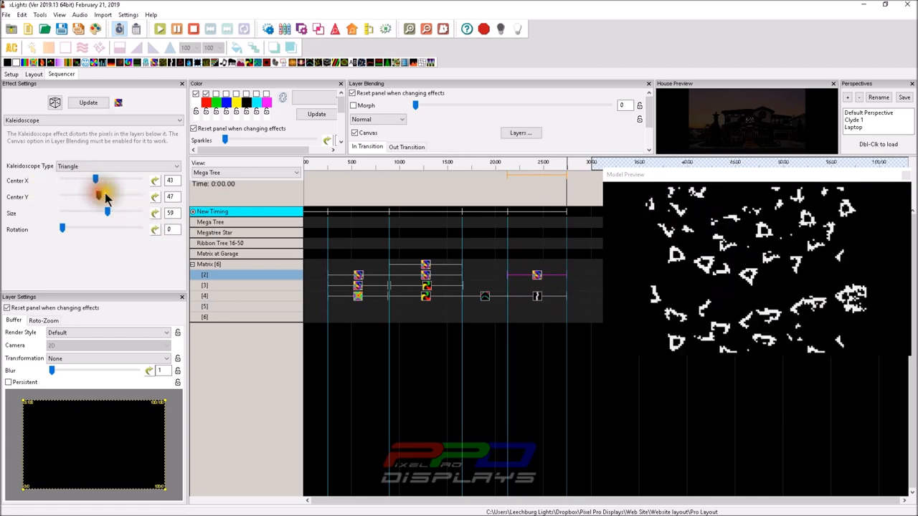